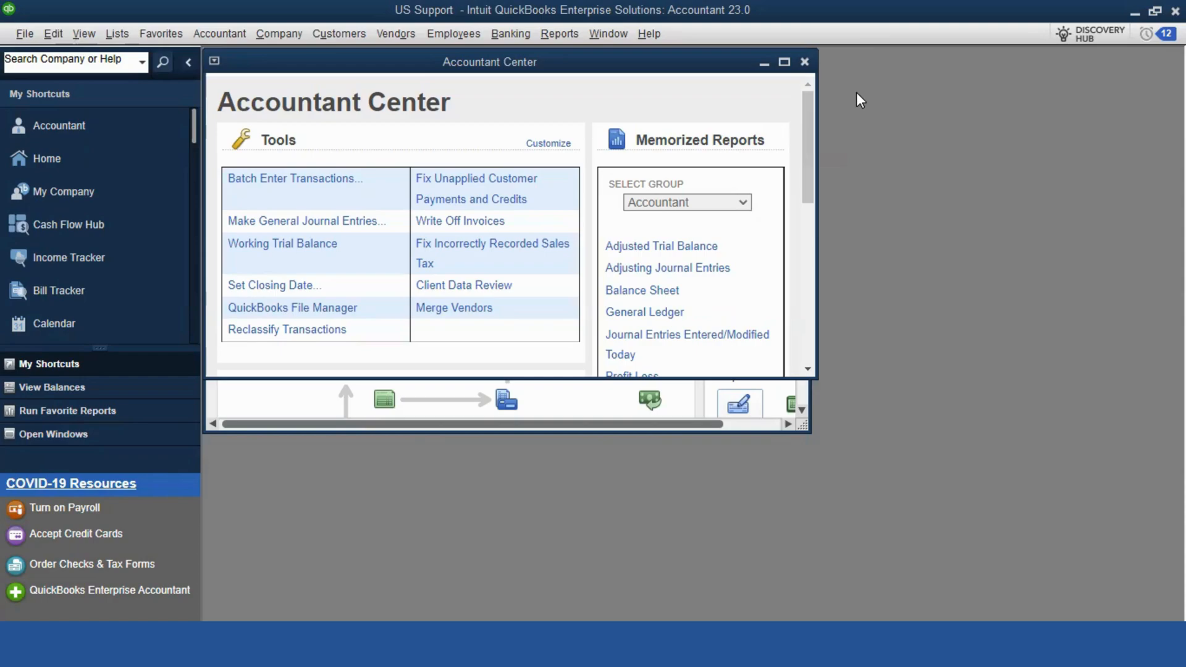
{"action": "mouse_move", "coordinate": [915, 90]}
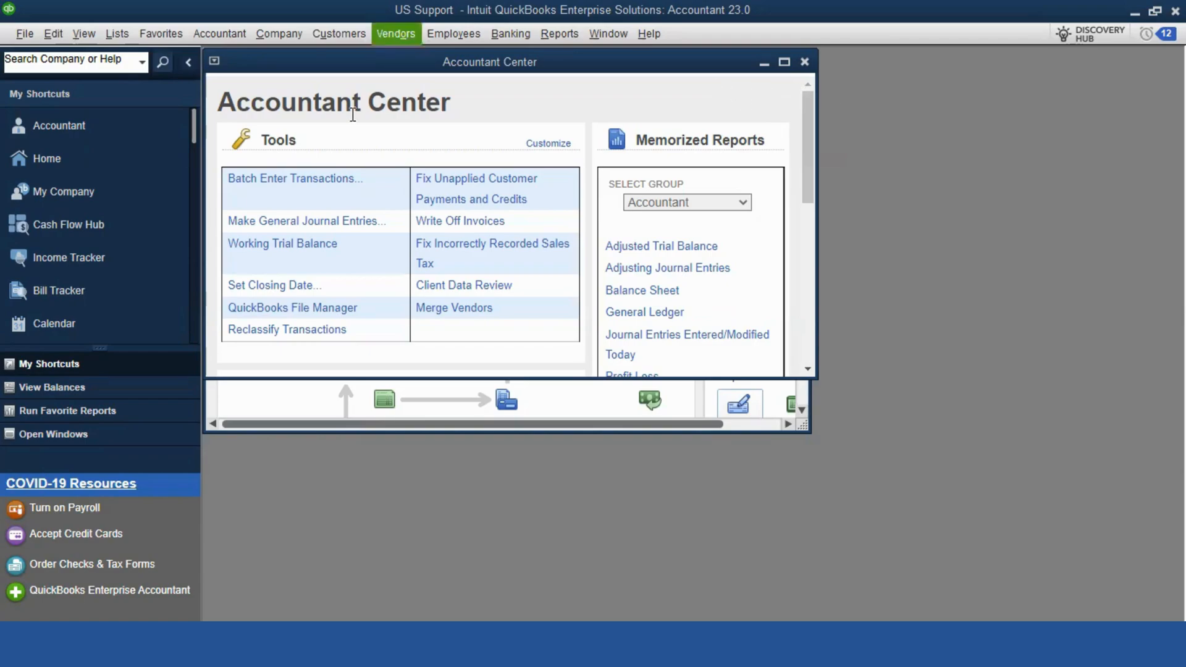
- Start Print/E-file 1099 Forms from the Vendors menu and confirm the prompt
{"action": "left_click", "coordinate": [396, 33]}
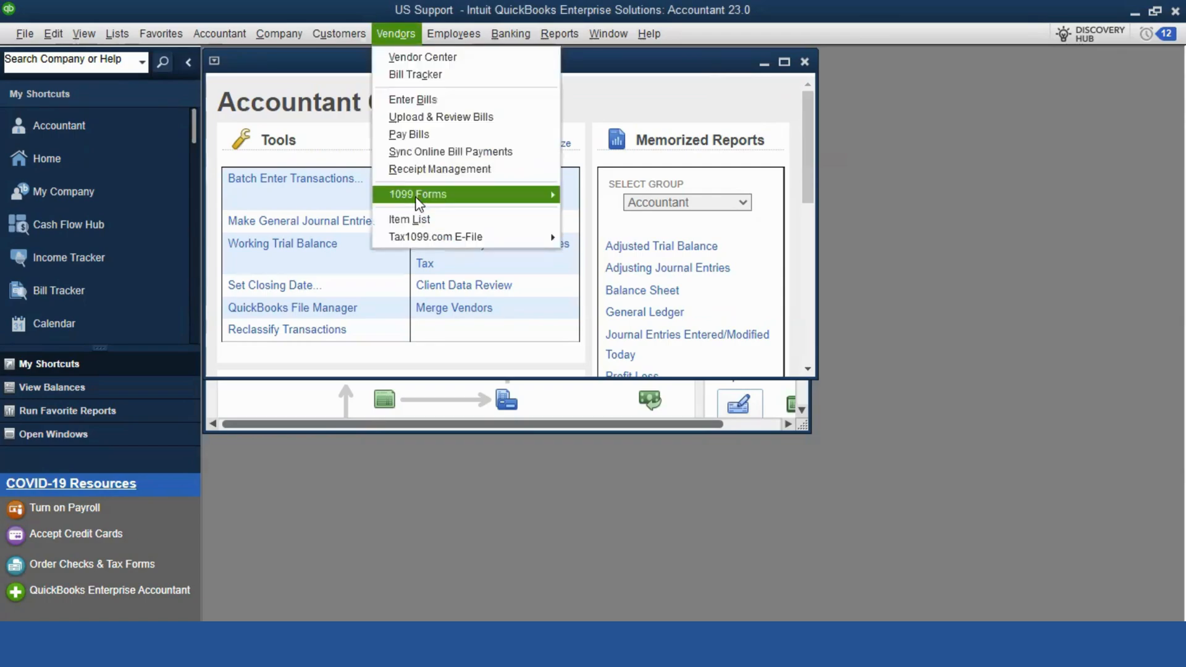
{"action": "mouse_move", "coordinate": [417, 194]}
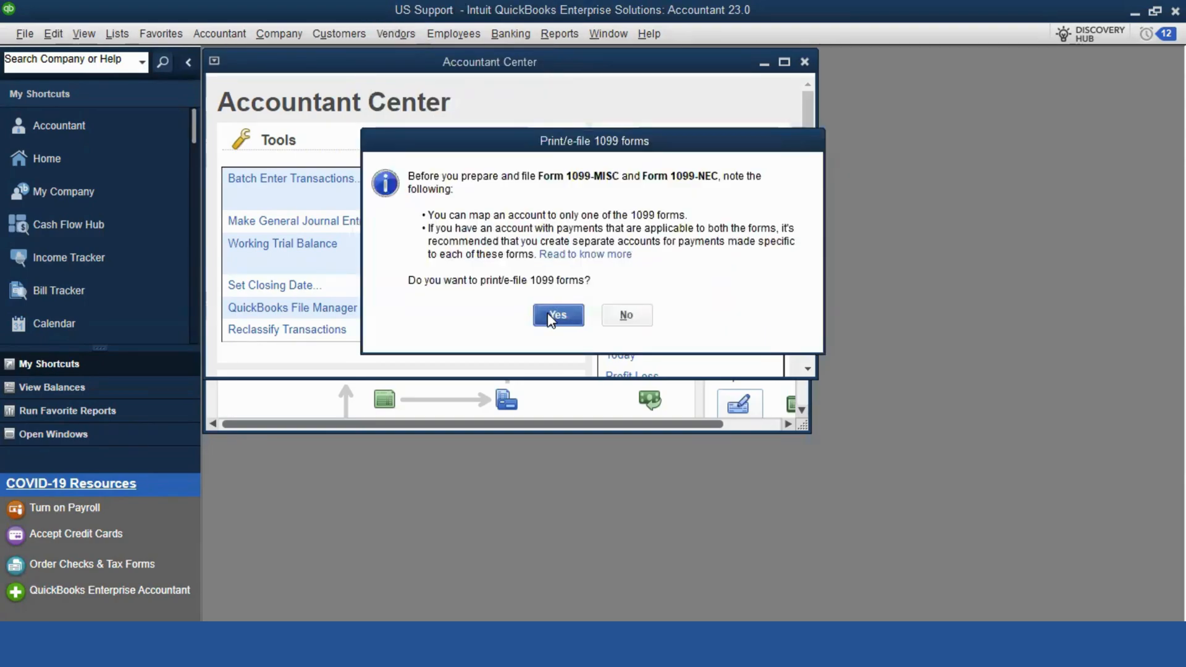
{"action": "left_click", "coordinate": [557, 315]}
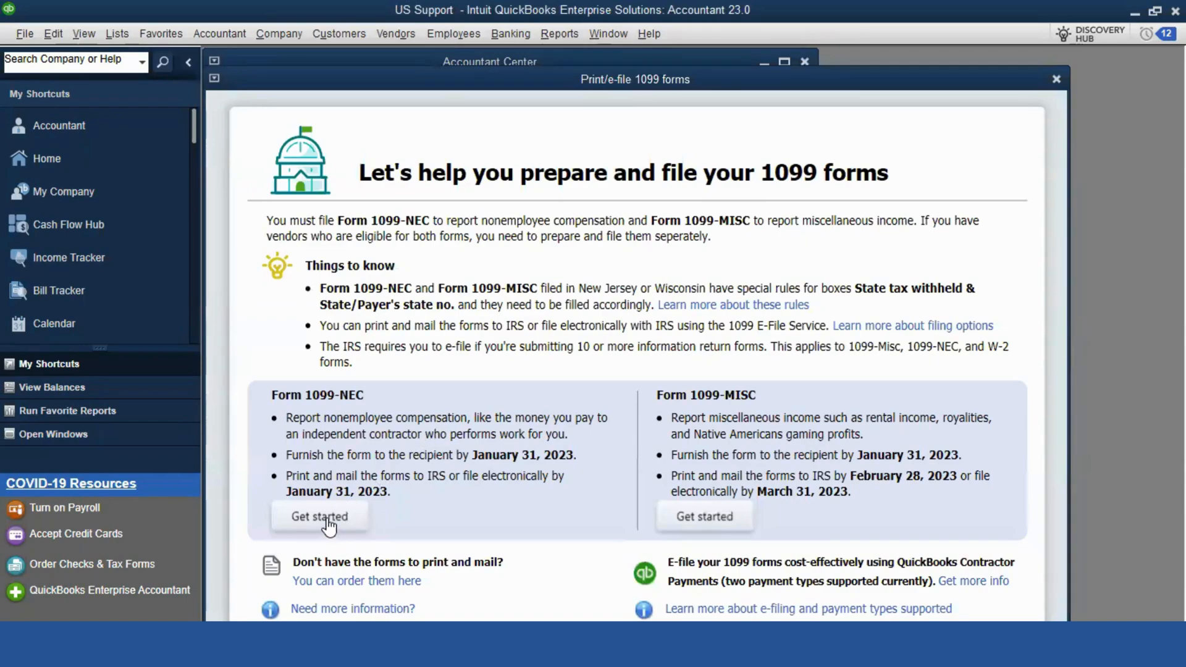
- Begin Form 1099-NEC and accept the selected vendors and their verified tax details
{"action": "left_click", "coordinate": [319, 516]}
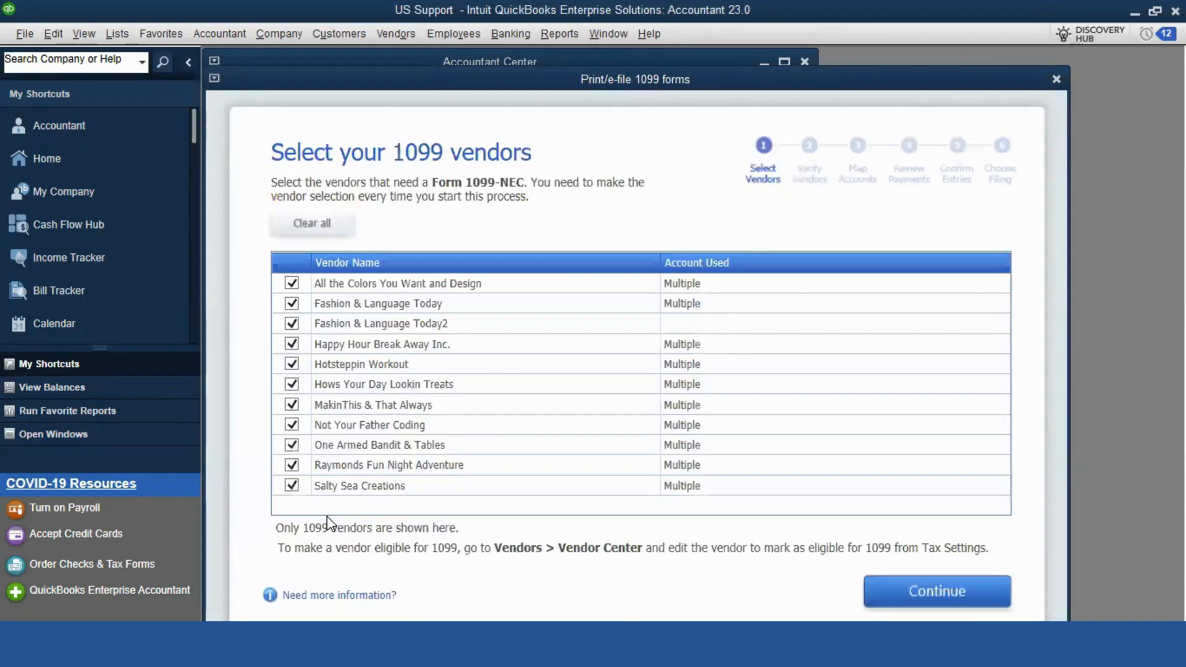
{"action": "mouse_move", "coordinate": [952, 594]}
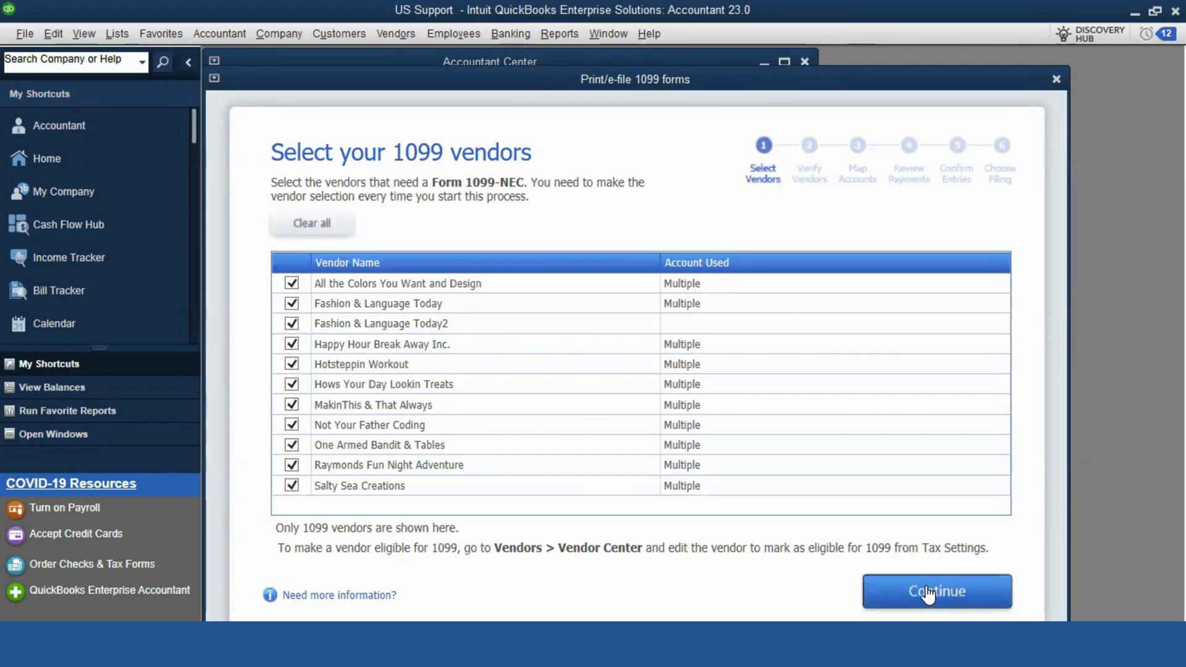
{"action": "left_click", "coordinate": [937, 591]}
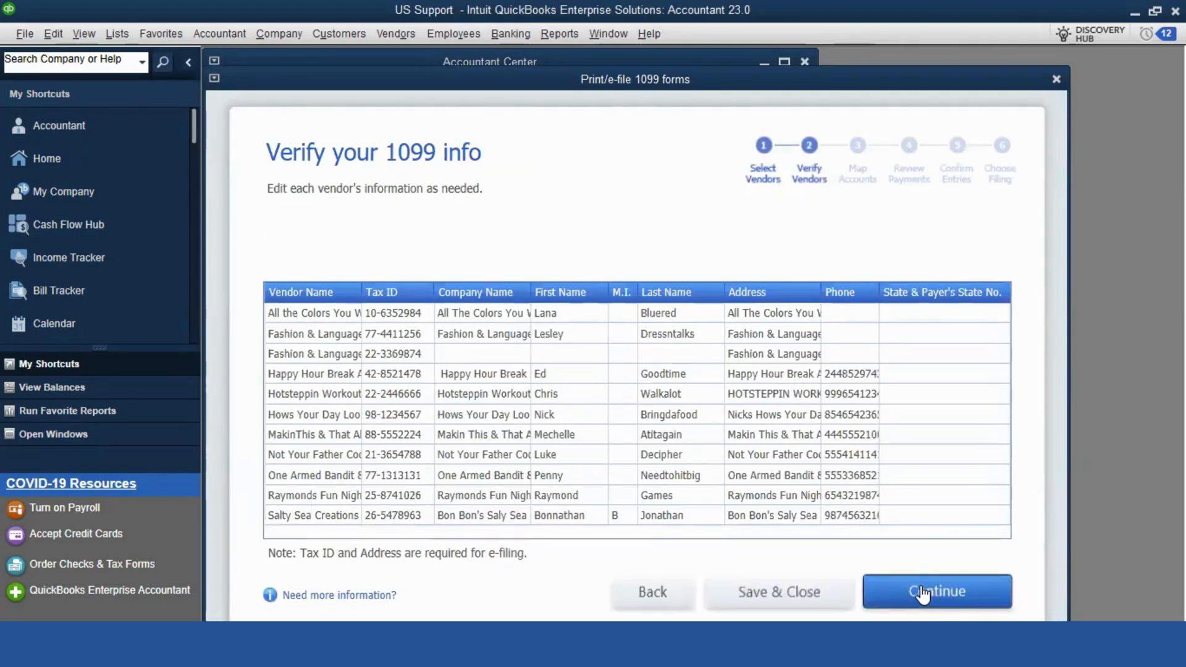
{"action": "left_click", "coordinate": [936, 592]}
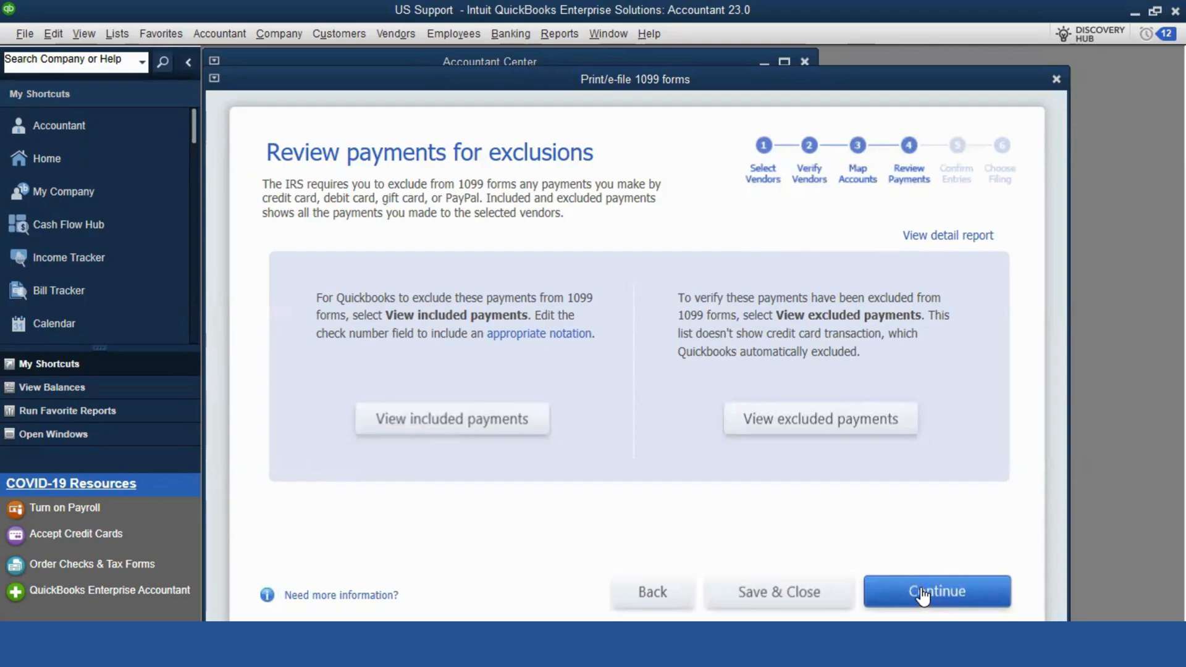
- Continue past payment exclusions to the summary showing Hotsteppin Workout with 9,000.00 compensation
{"action": "left_click", "coordinate": [935, 591]}
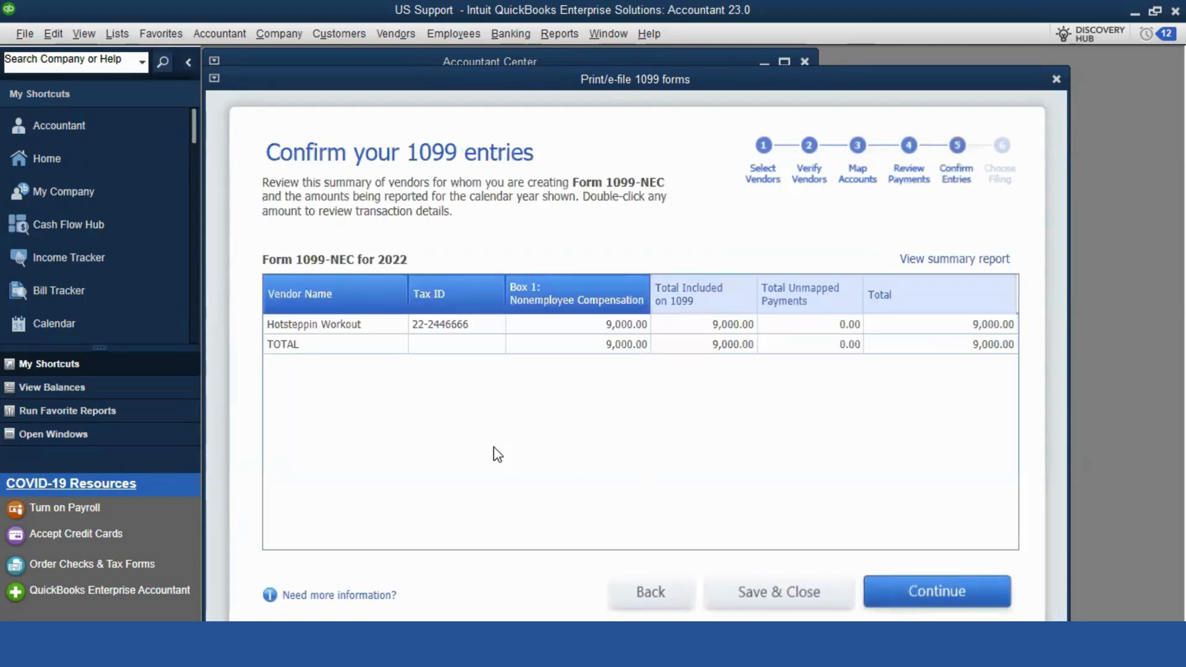
{"action": "mouse_move", "coordinate": [615, 332]}
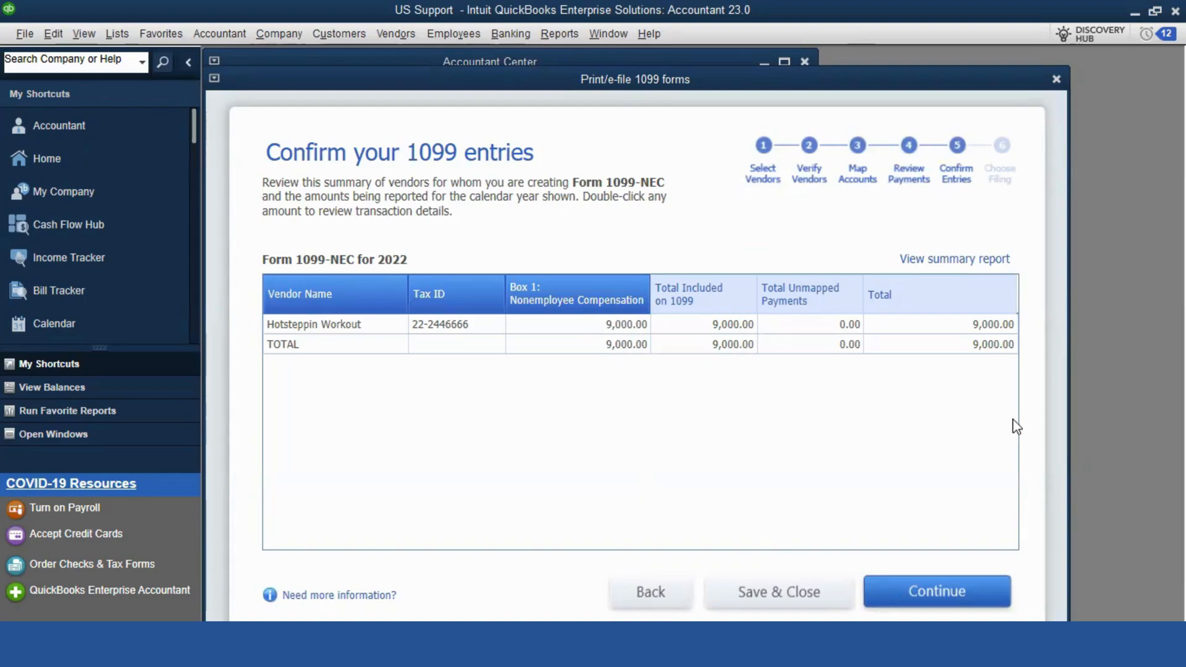
{"action": "mouse_move", "coordinate": [854, 336]}
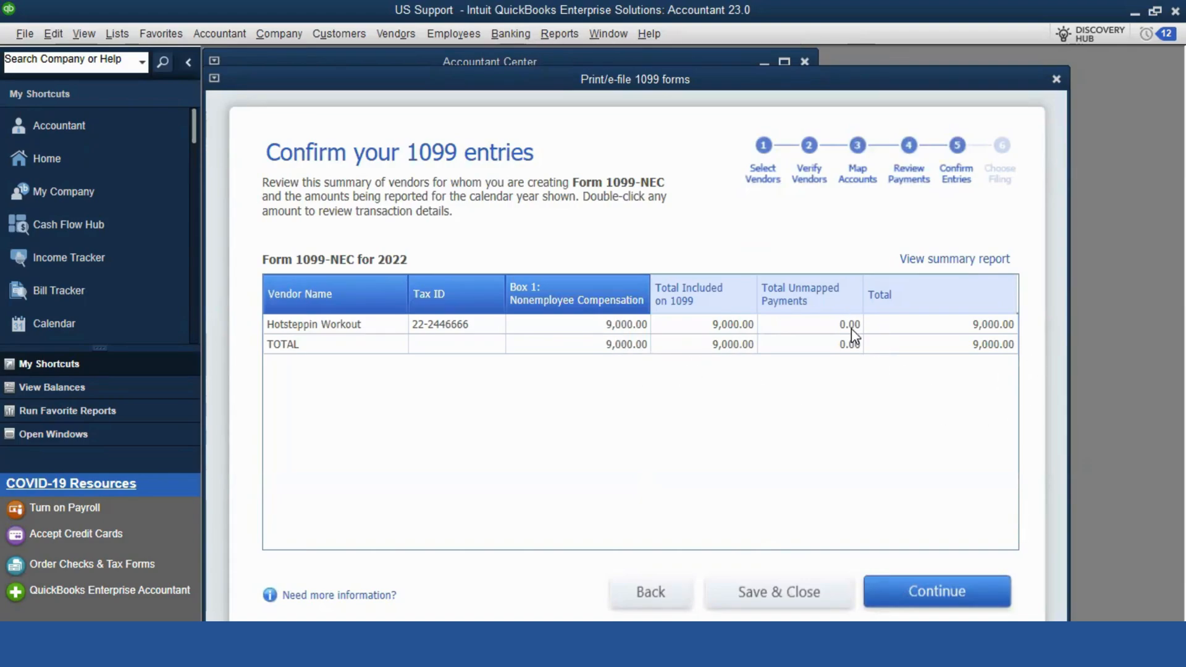
{"action": "mouse_move", "coordinate": [905, 591]}
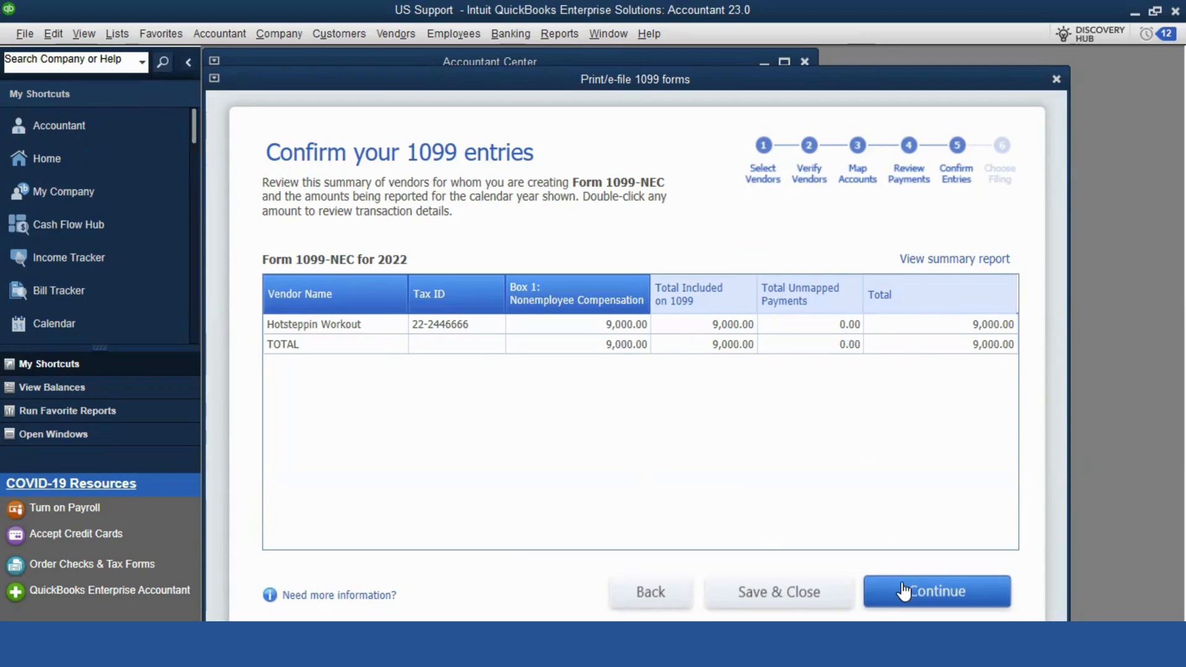
- Advance to the filing-method choice, then save the 1099-NEC progress and return to the Accountant Center
{"action": "left_click", "coordinate": [936, 592]}
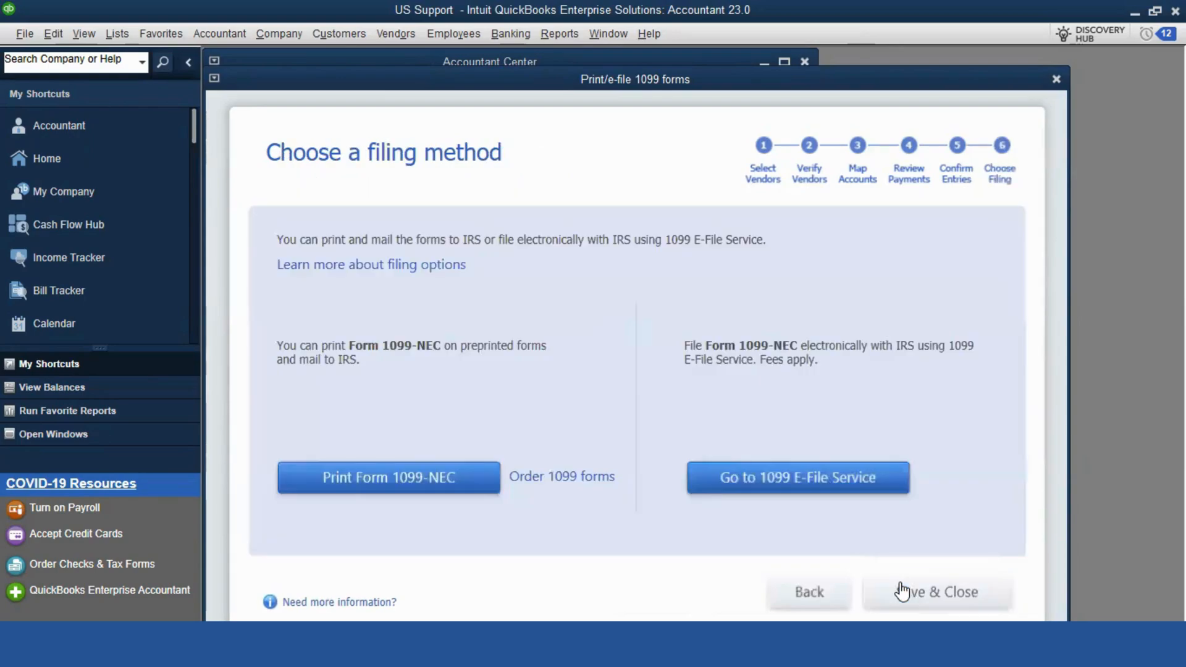
{"action": "mouse_move", "coordinate": [505, 533]}
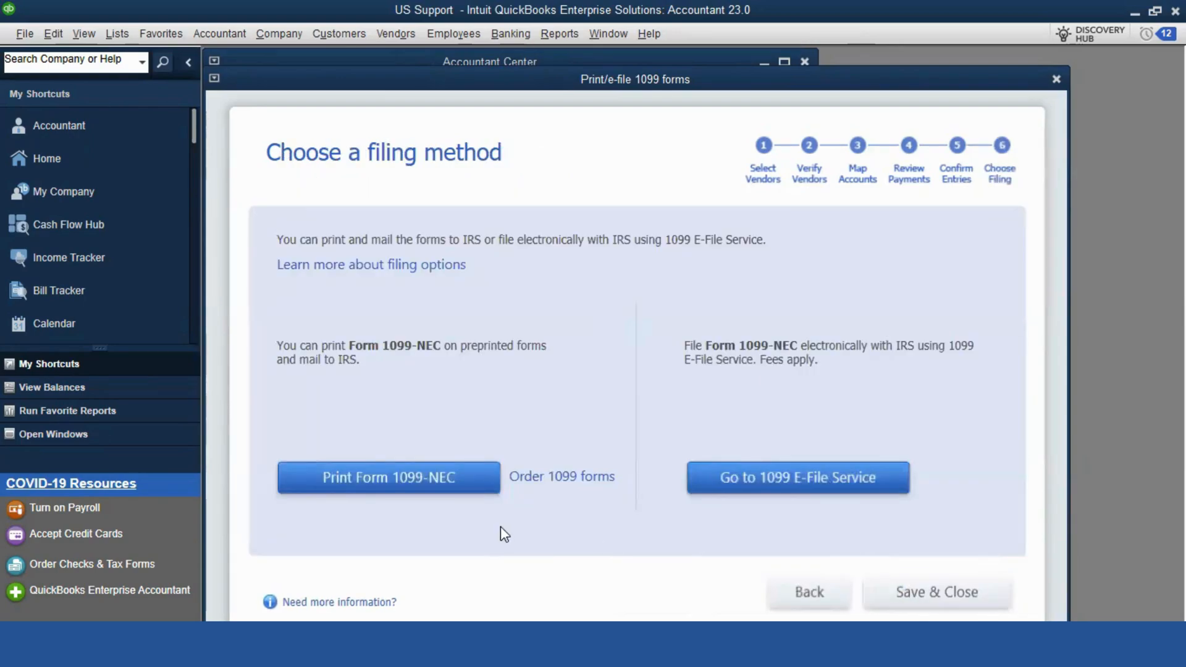
{"action": "mouse_move", "coordinate": [865, 546]}
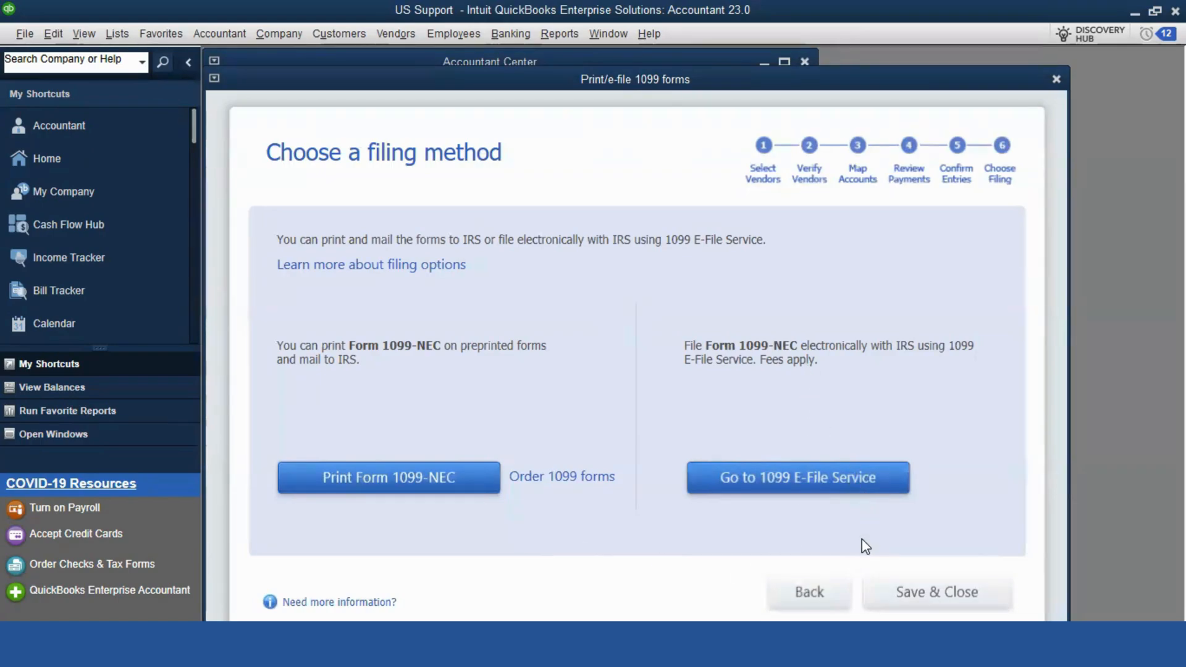
{"action": "mouse_move", "coordinate": [920, 591]}
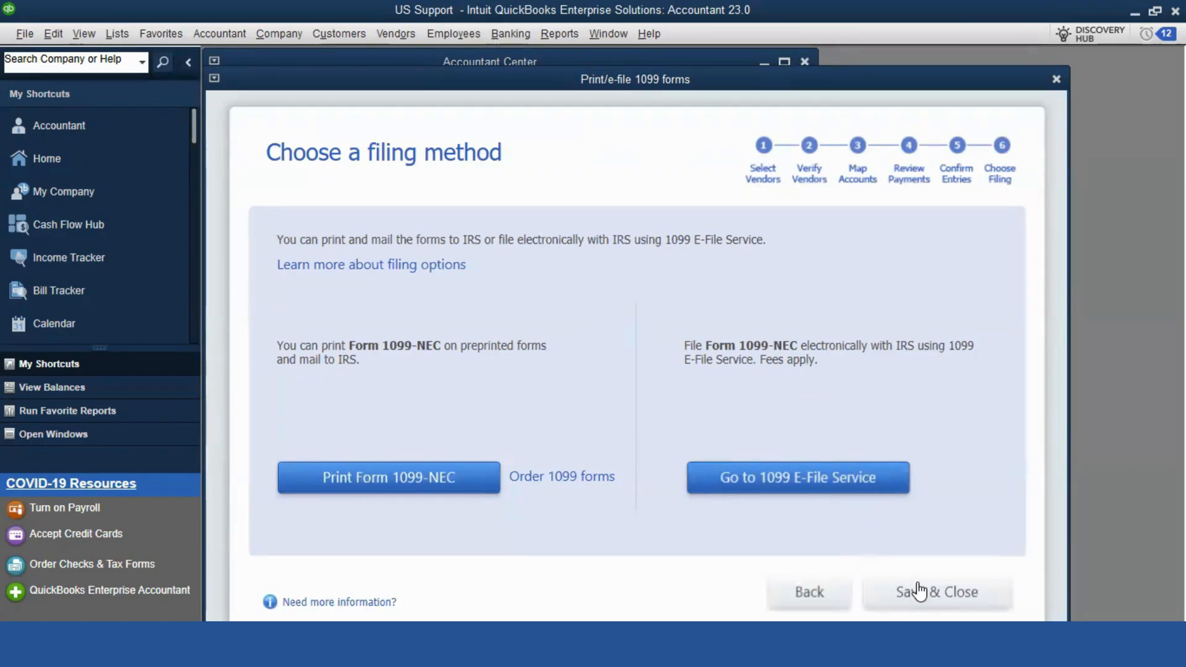
{"action": "left_click", "coordinate": [938, 592]}
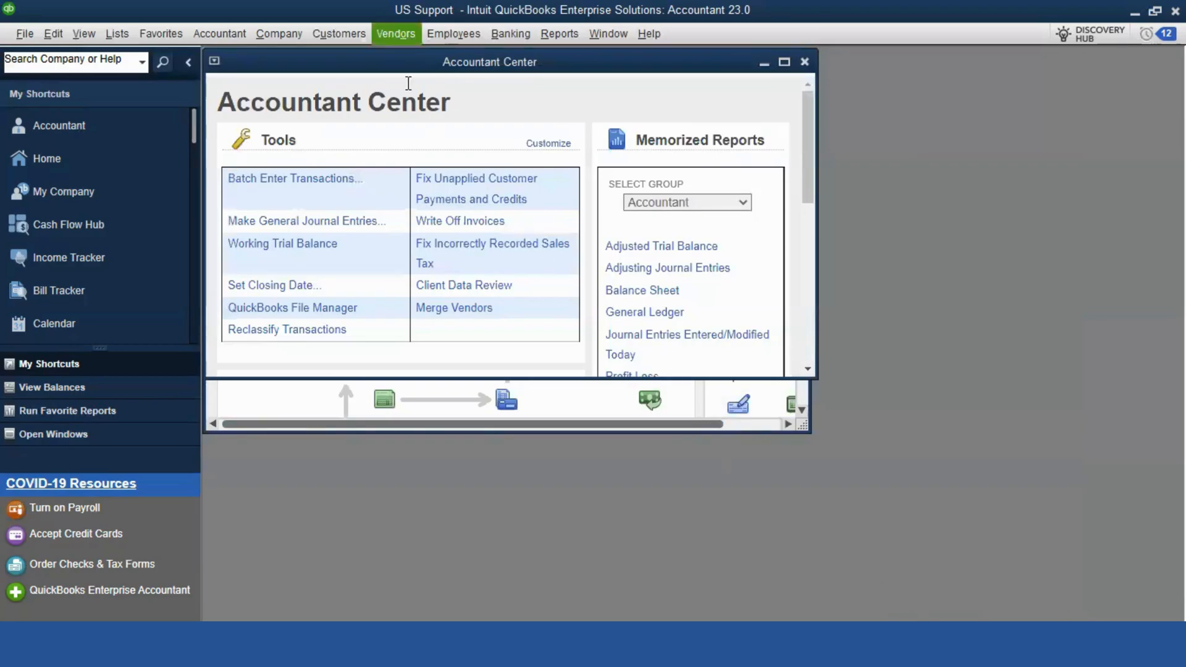
{"action": "left_click", "coordinate": [396, 33]}
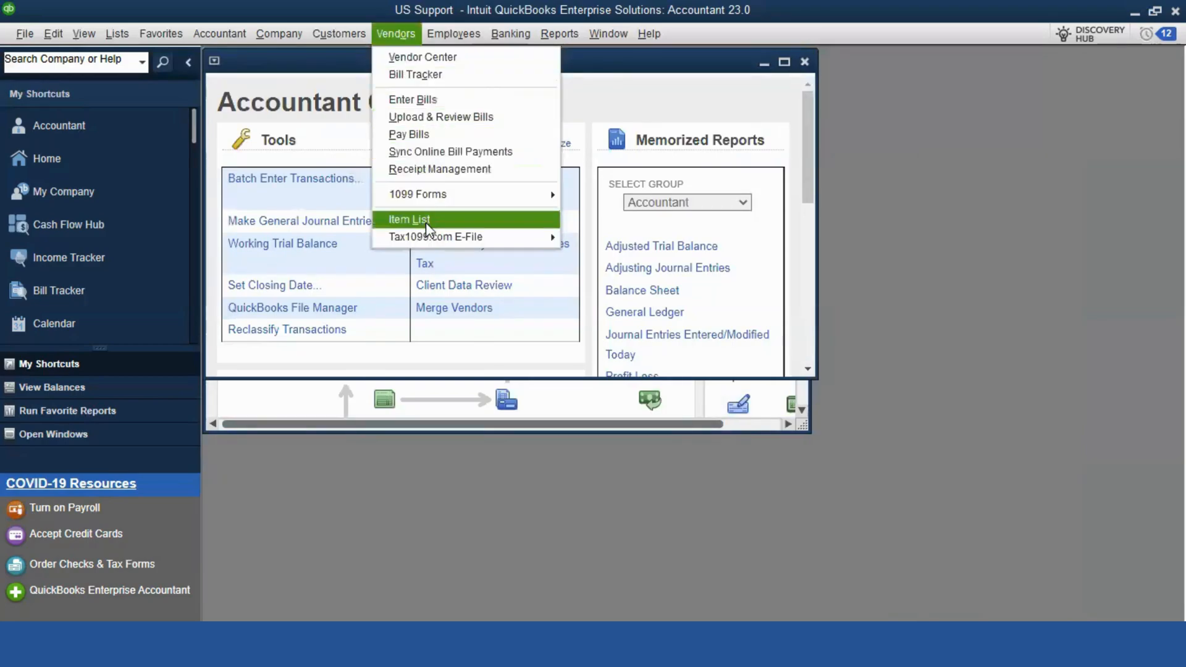
{"action": "mouse_move", "coordinate": [437, 238]}
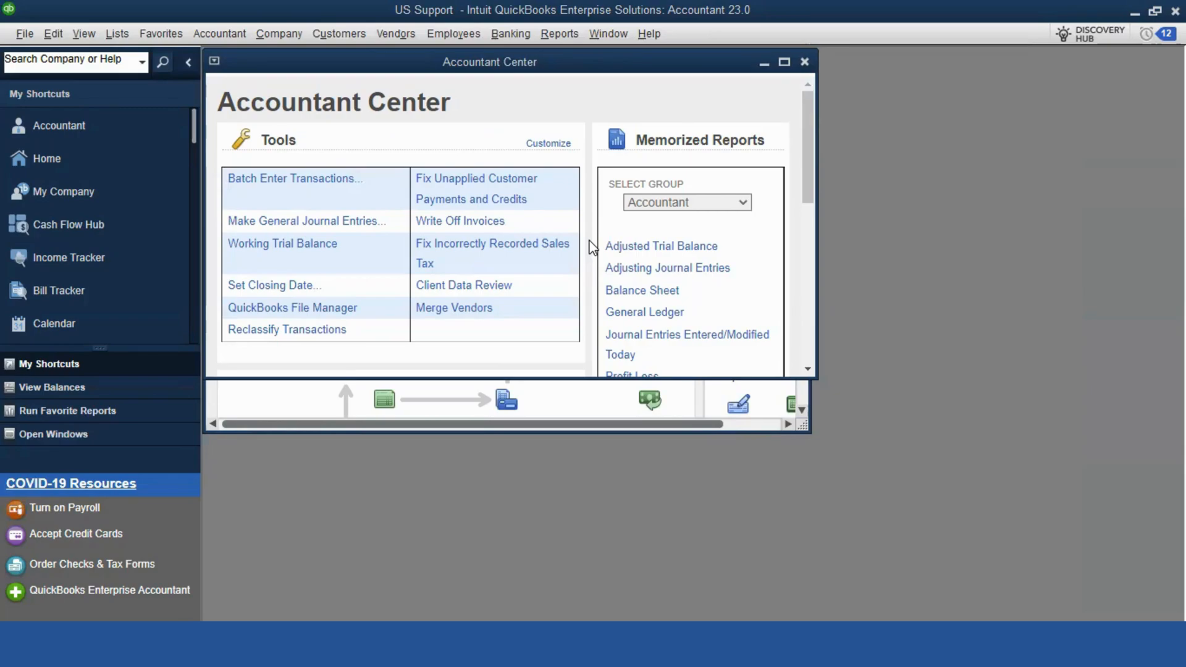
{"action": "mouse_move", "coordinate": [592, 248]}
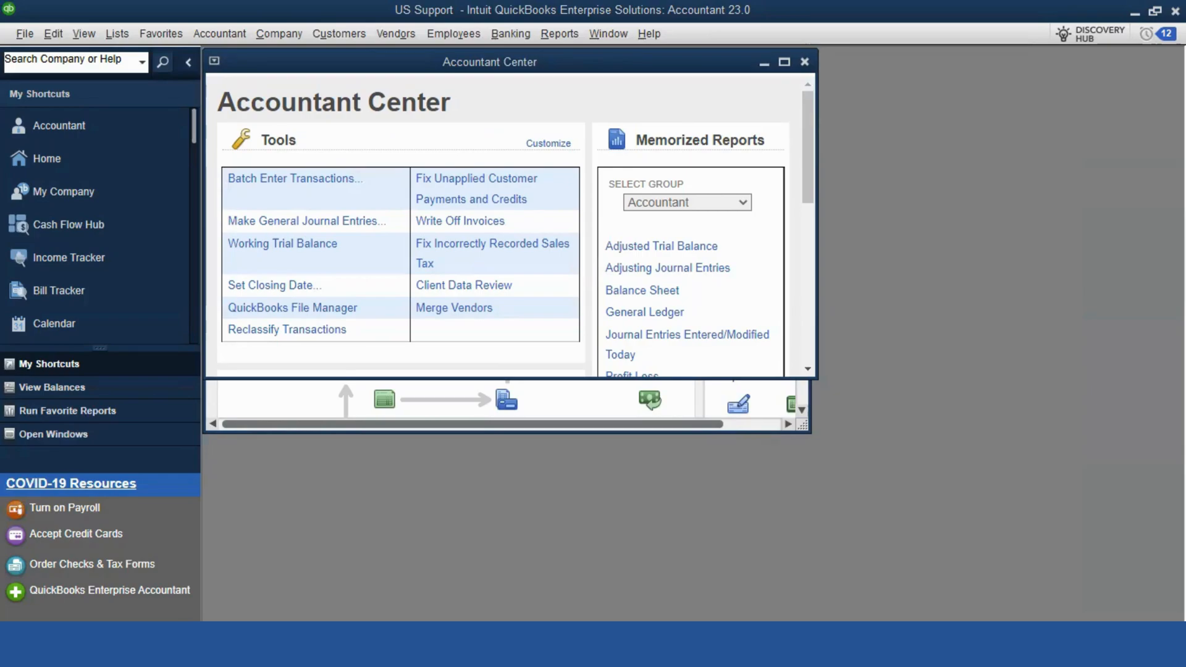